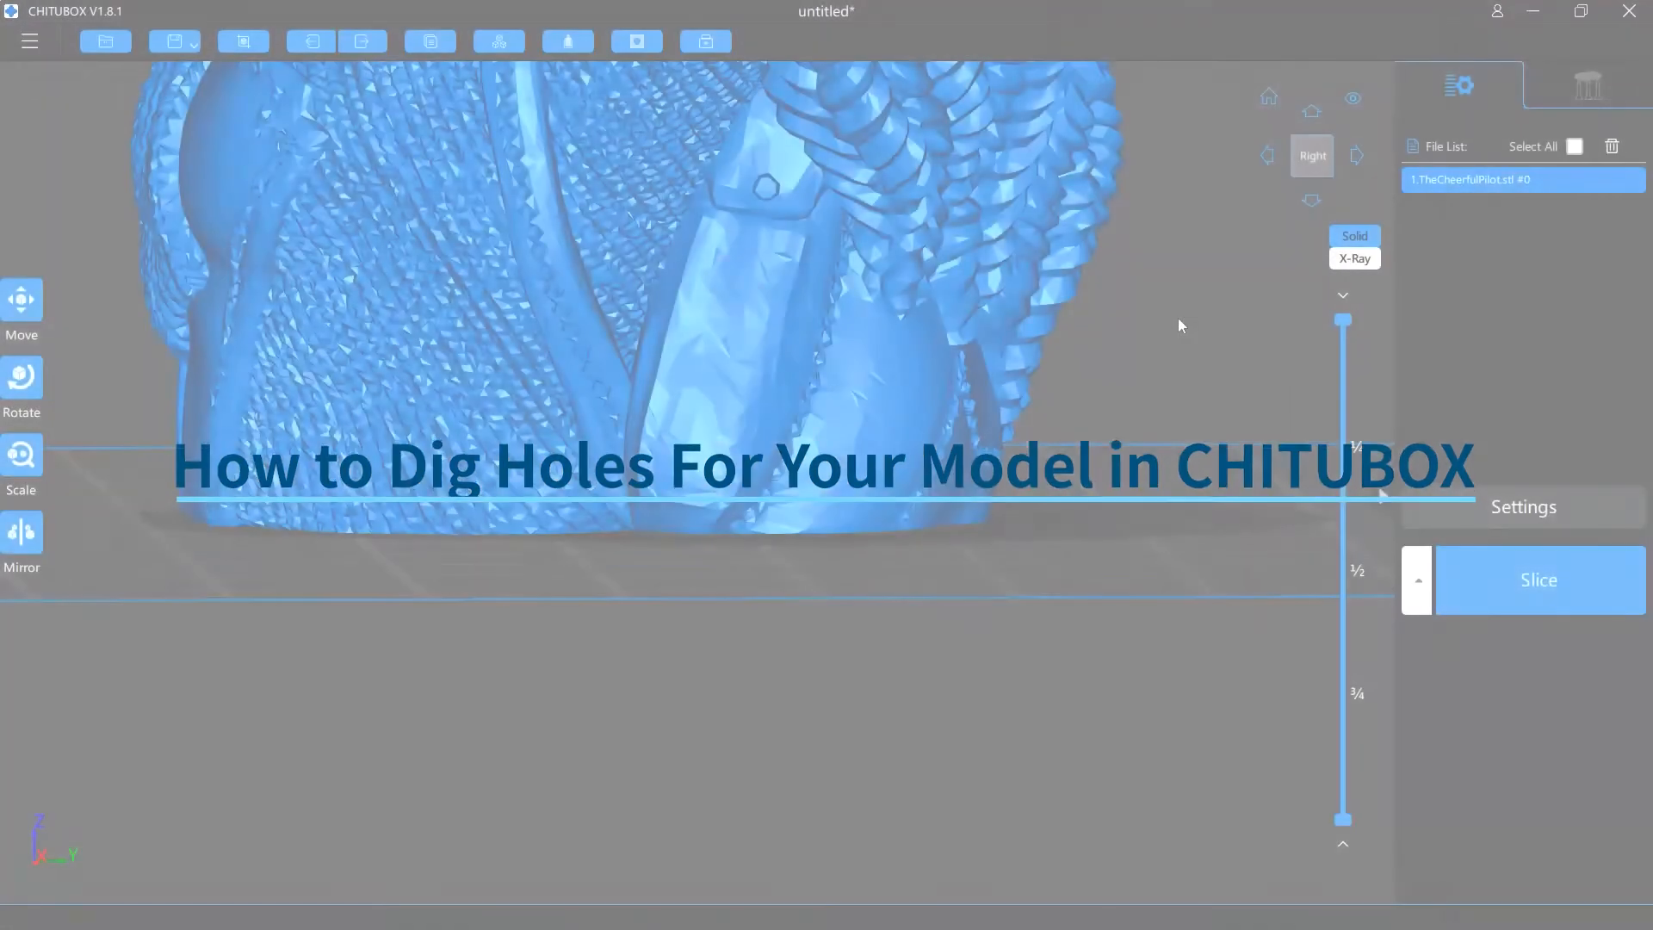
# Step: Open the Dig Hole tool, set to a 3 mm circular hole 5 mm deep
pyautogui.click(635, 41)
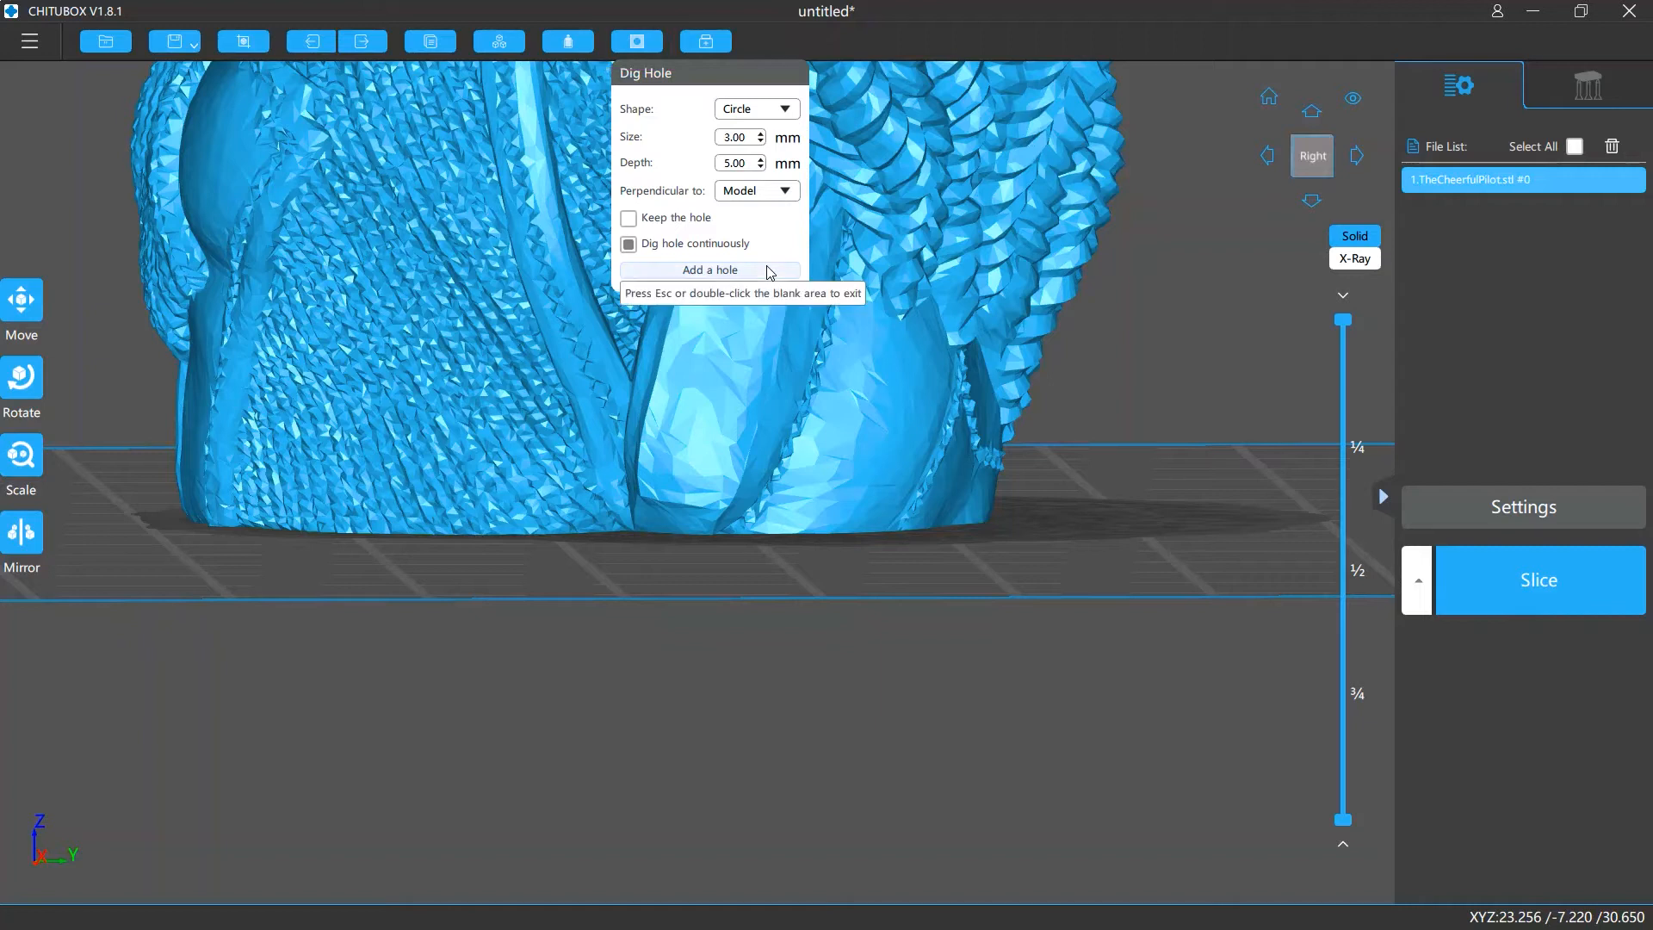
# Step: Add a hole to the model, then switch the hole shape for hexagonal and square holes
pyautogui.click(901, 335)
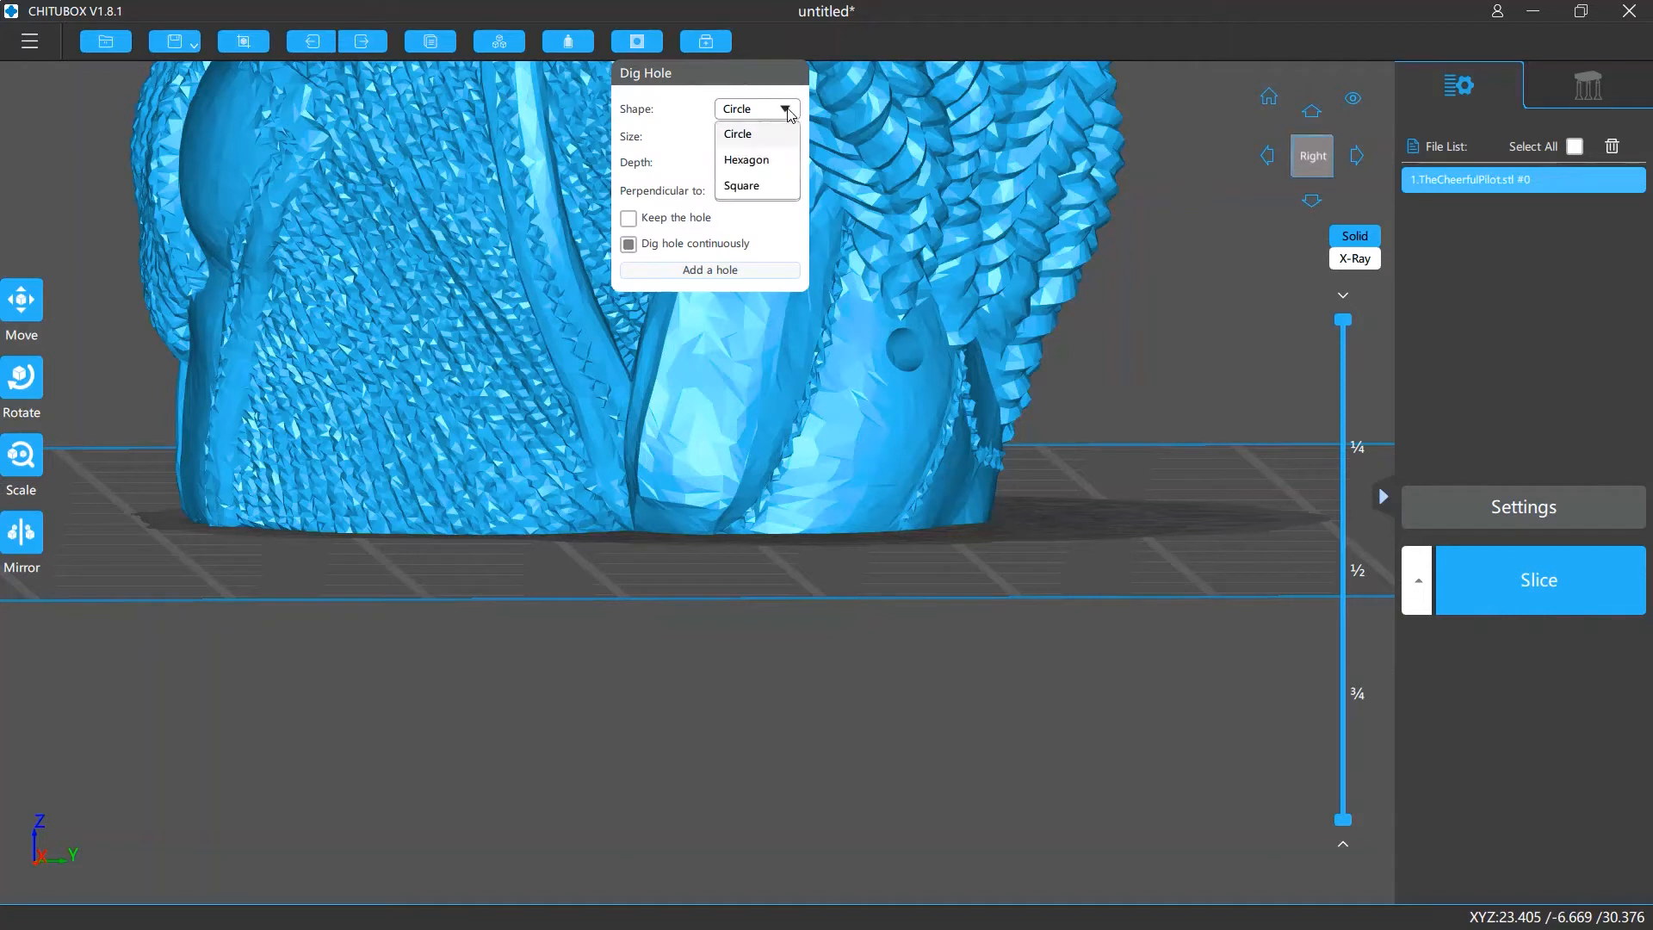
pyautogui.click(746, 159)
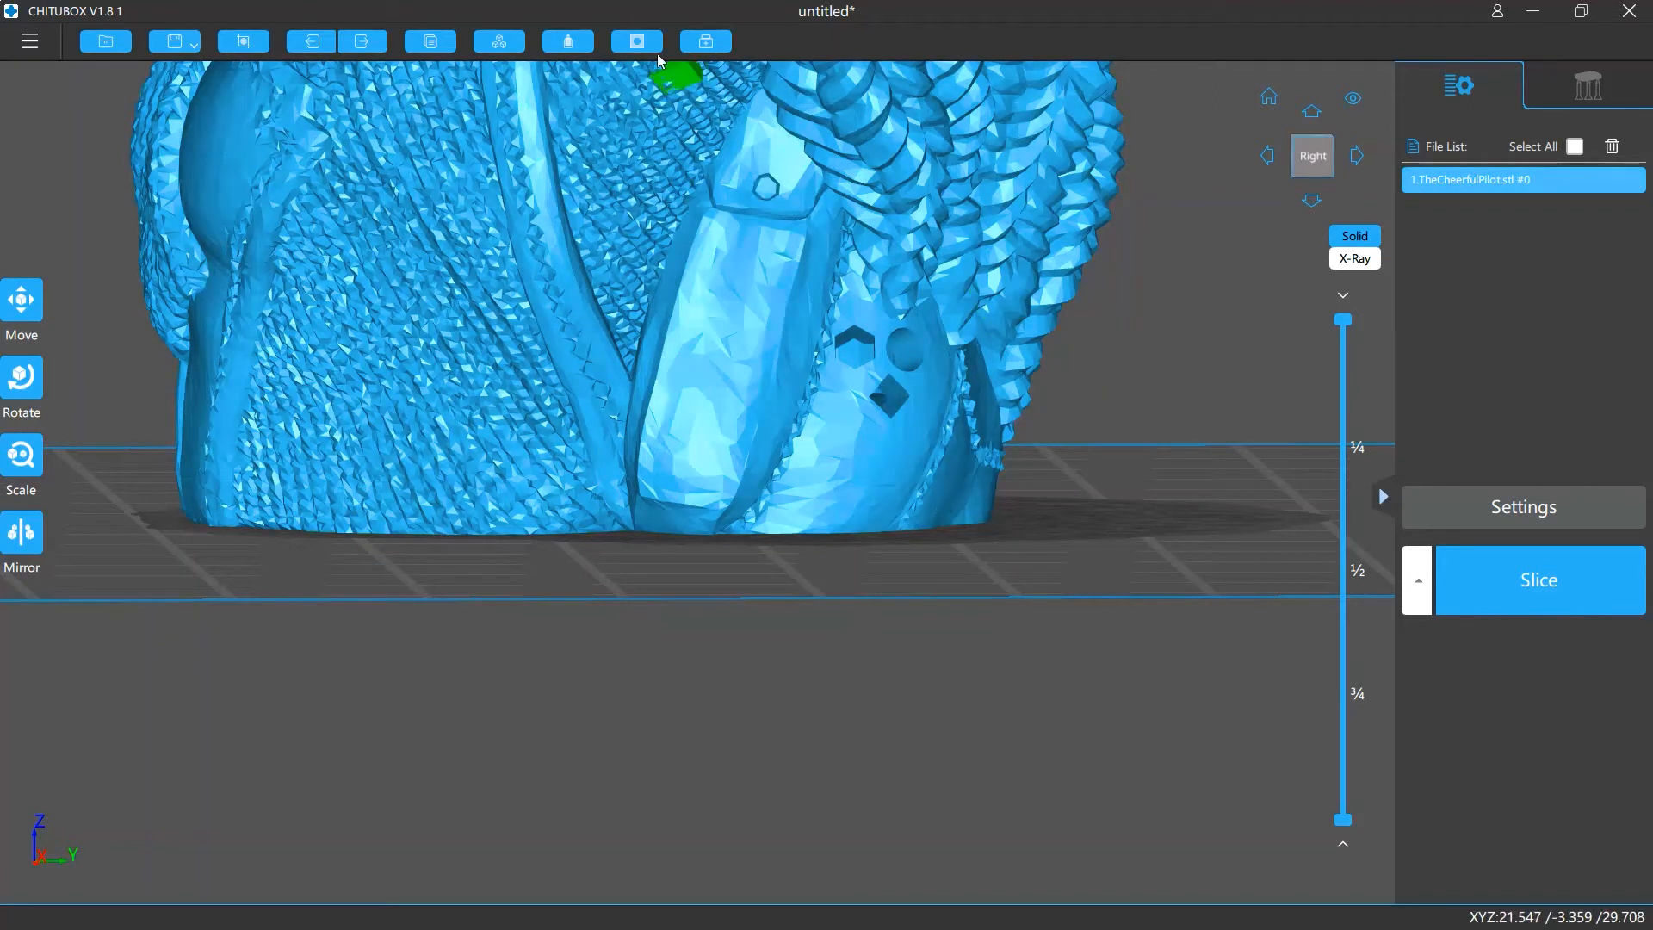
# Step: Reopen Dig Hole and dig a square hole on the model near the existing ones
pyautogui.click(635, 41)
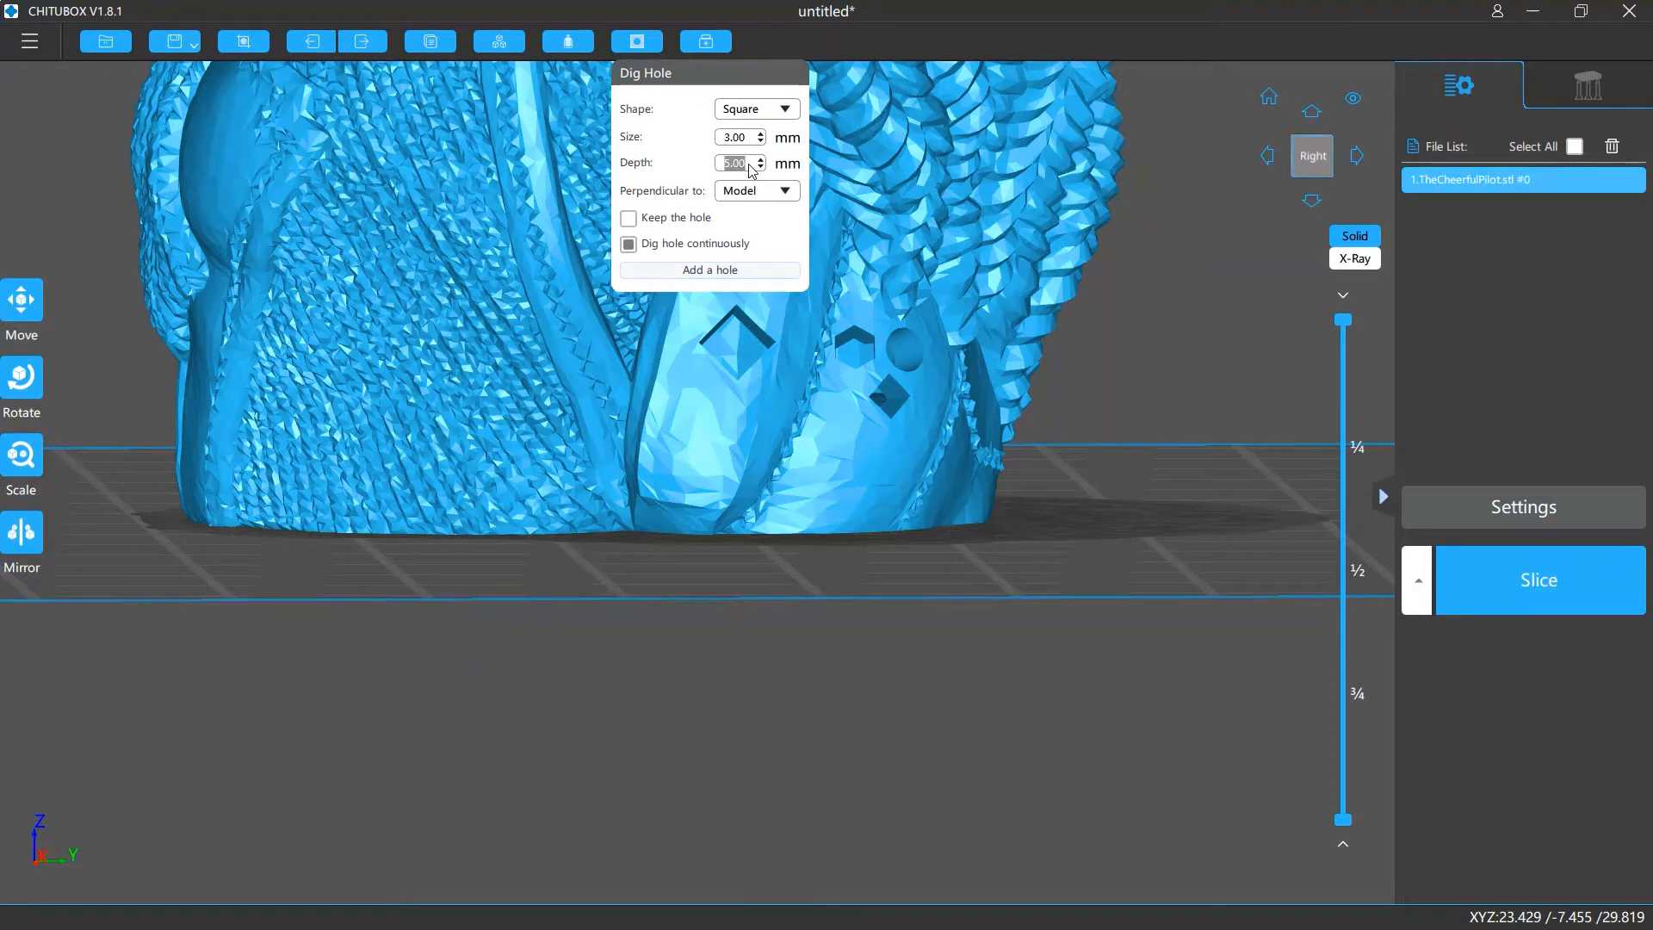
pyautogui.moveTo(825, 337)
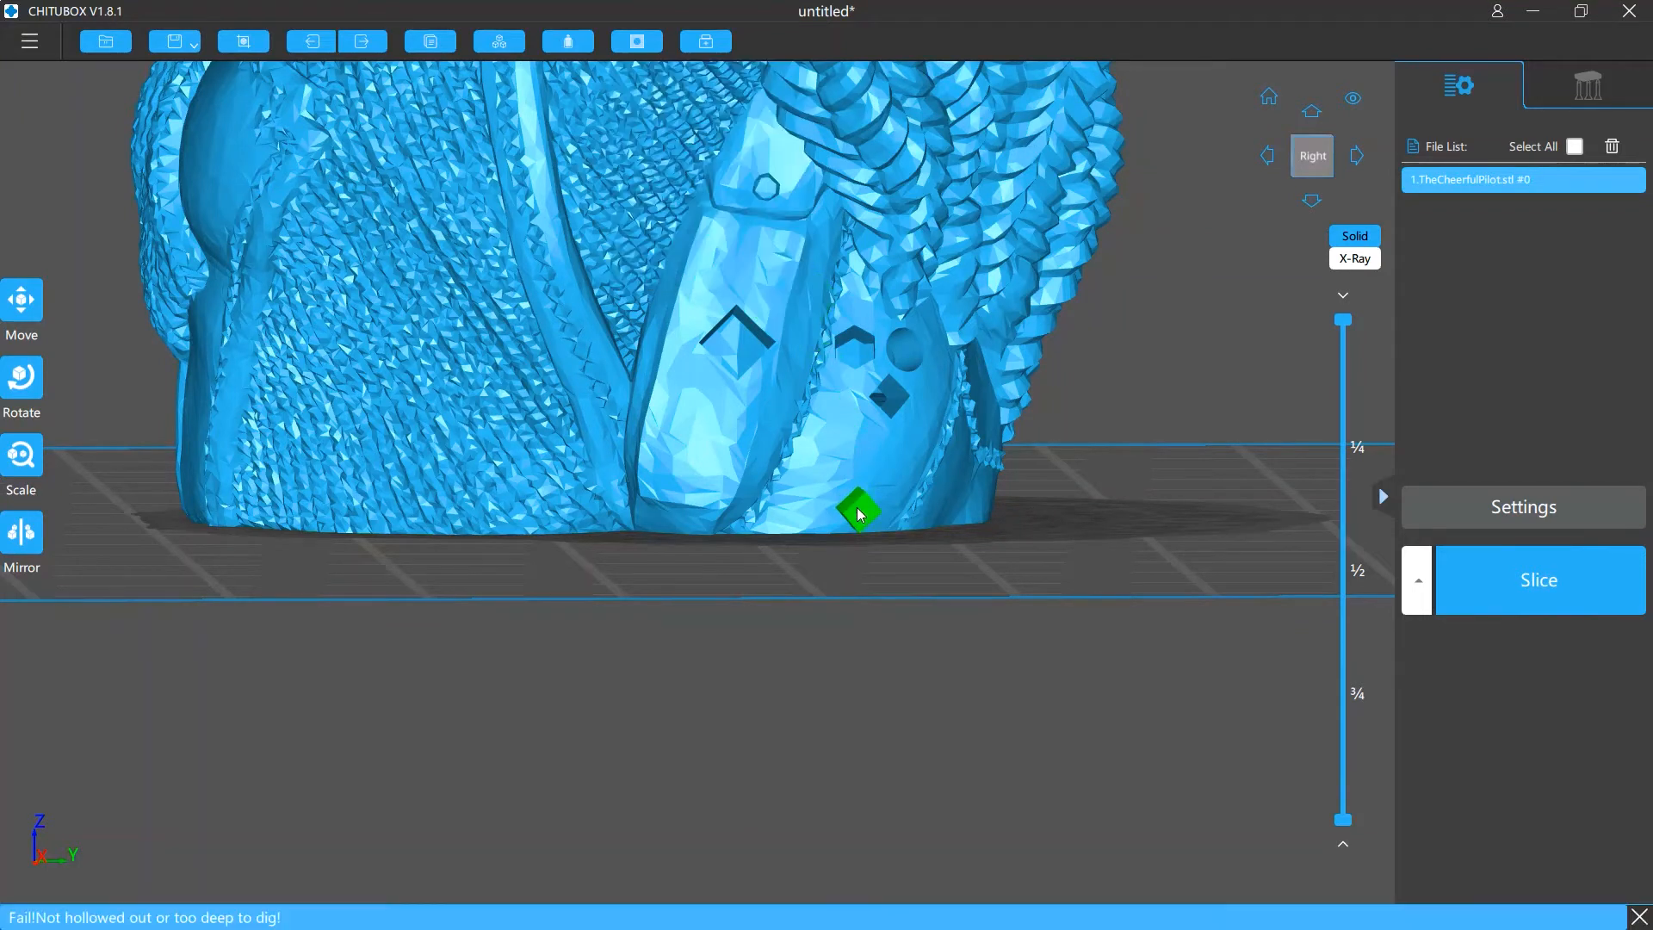
pyautogui.click(858, 513)
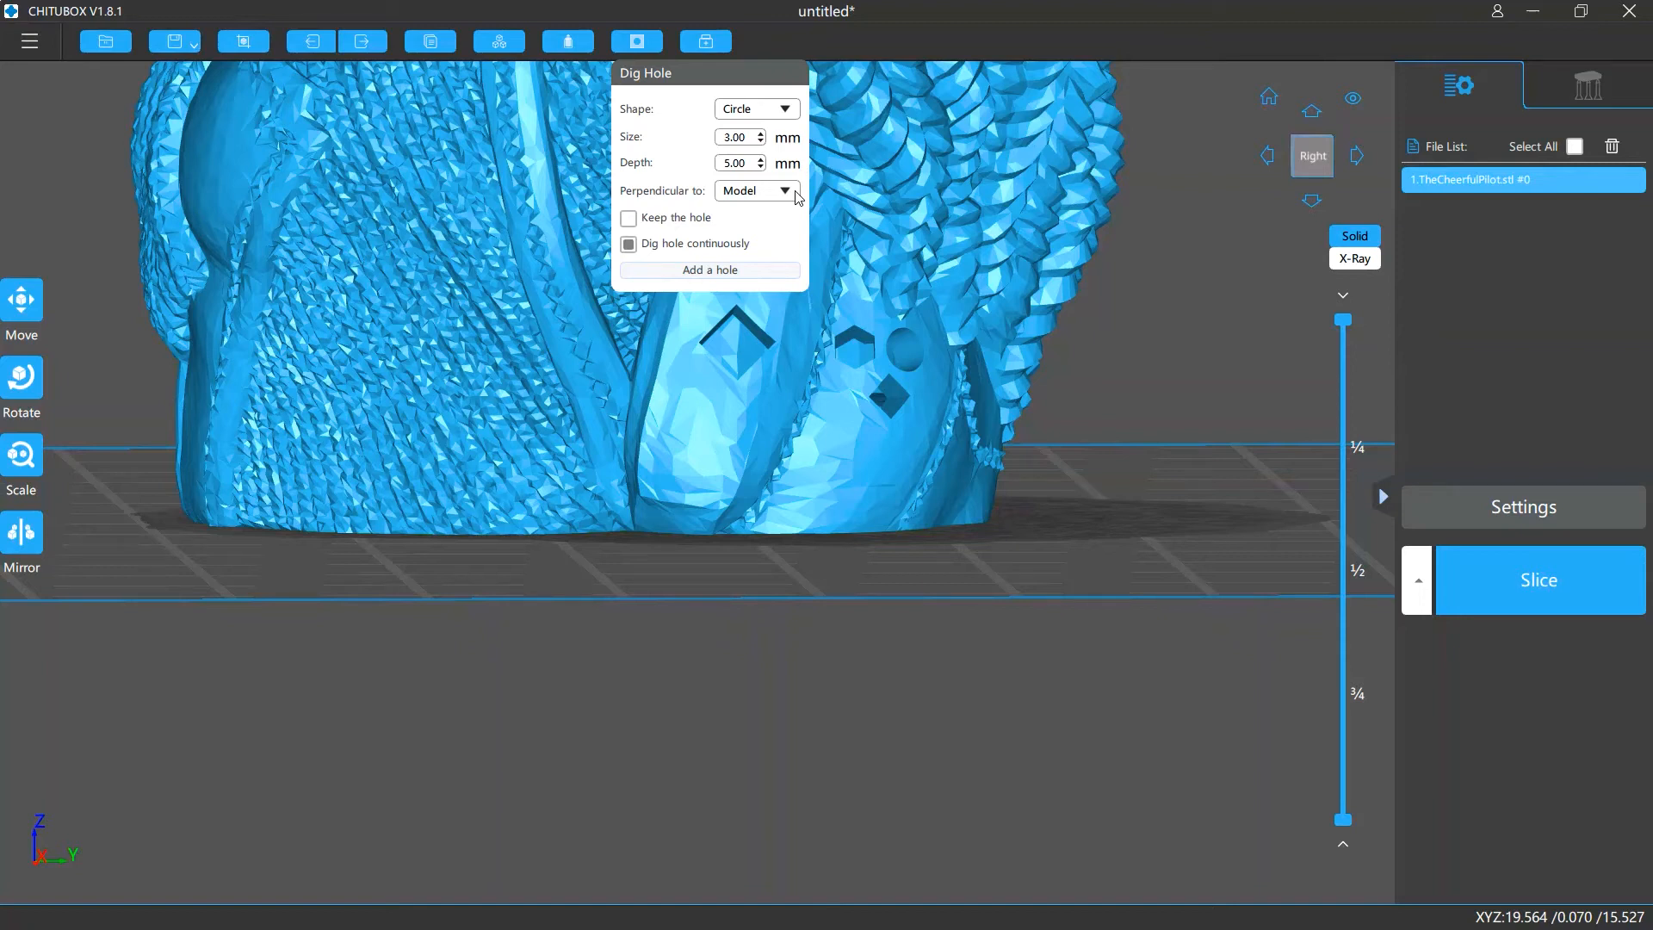
# Step: Set hole orientation perpendicular to the screen and dig a circular hole in the left side
pyautogui.click(755, 191)
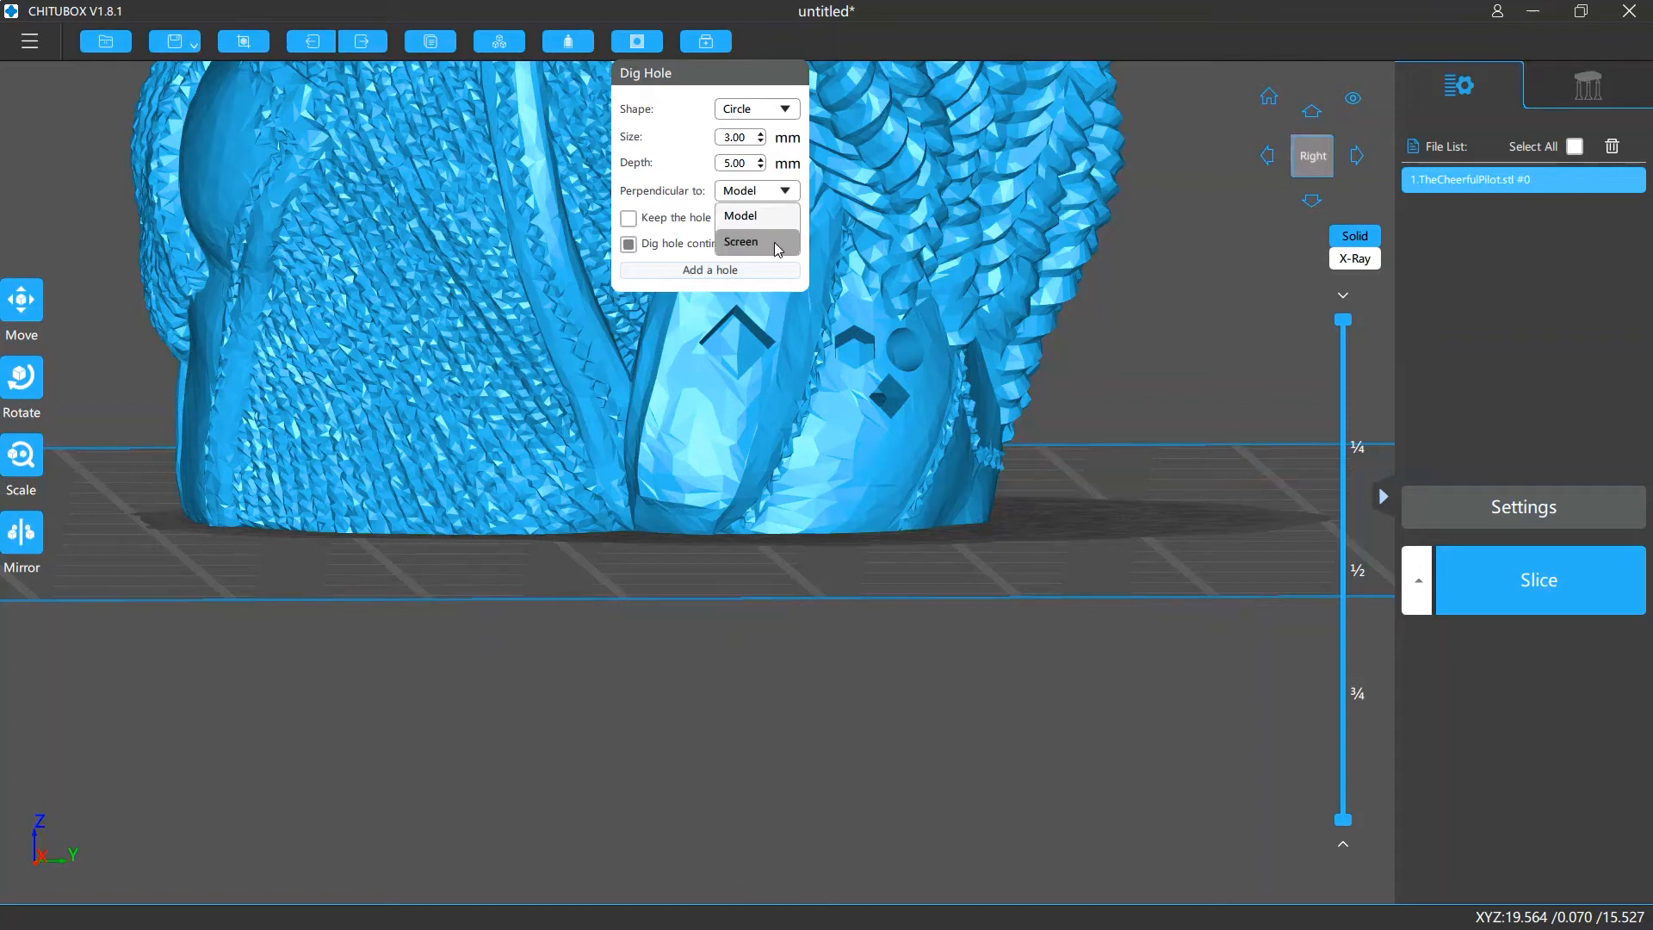
pyautogui.click(741, 242)
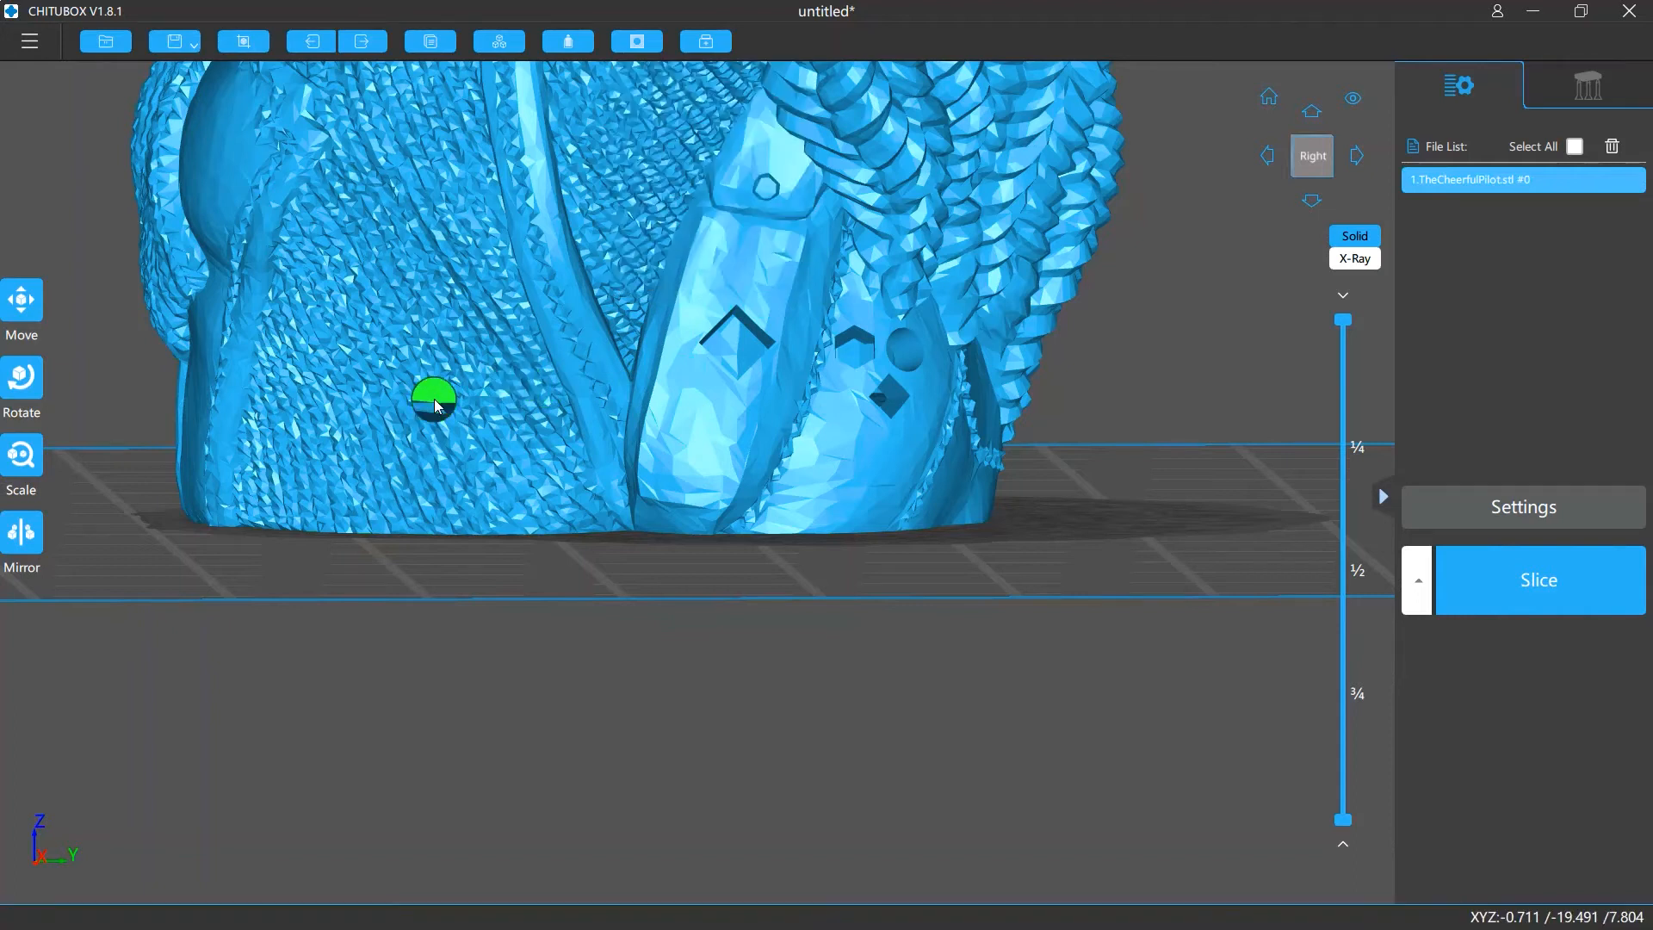
pyautogui.moveTo(433, 406); pyautogui.dragTo(1128, 494)
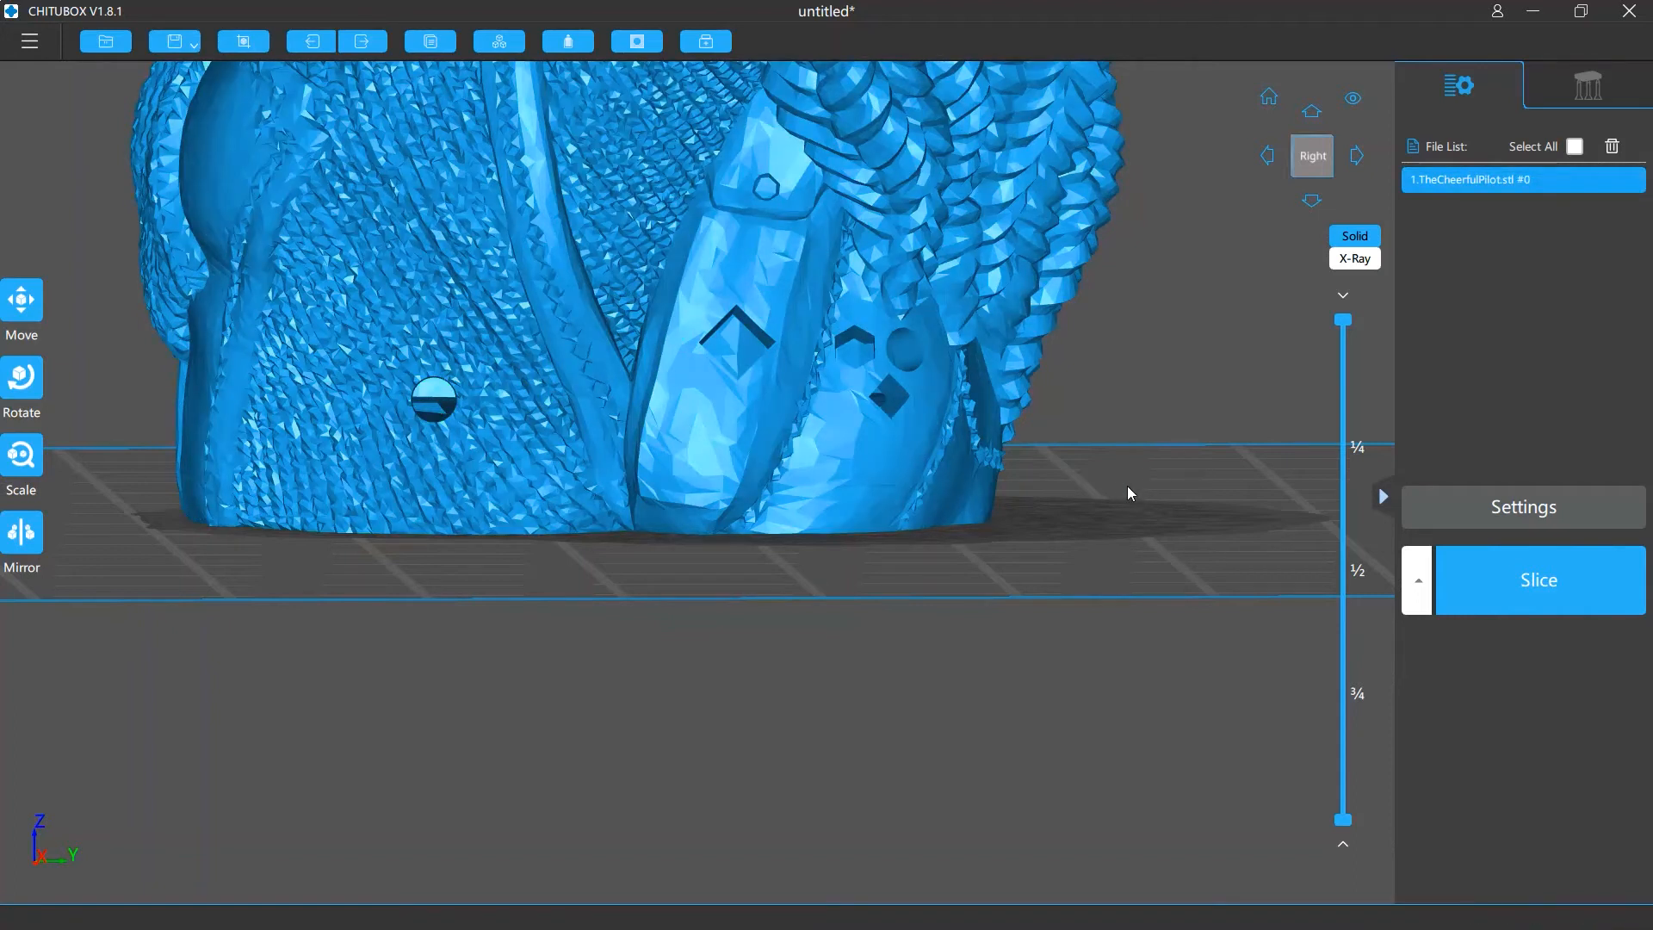
pyautogui.click(635, 41)
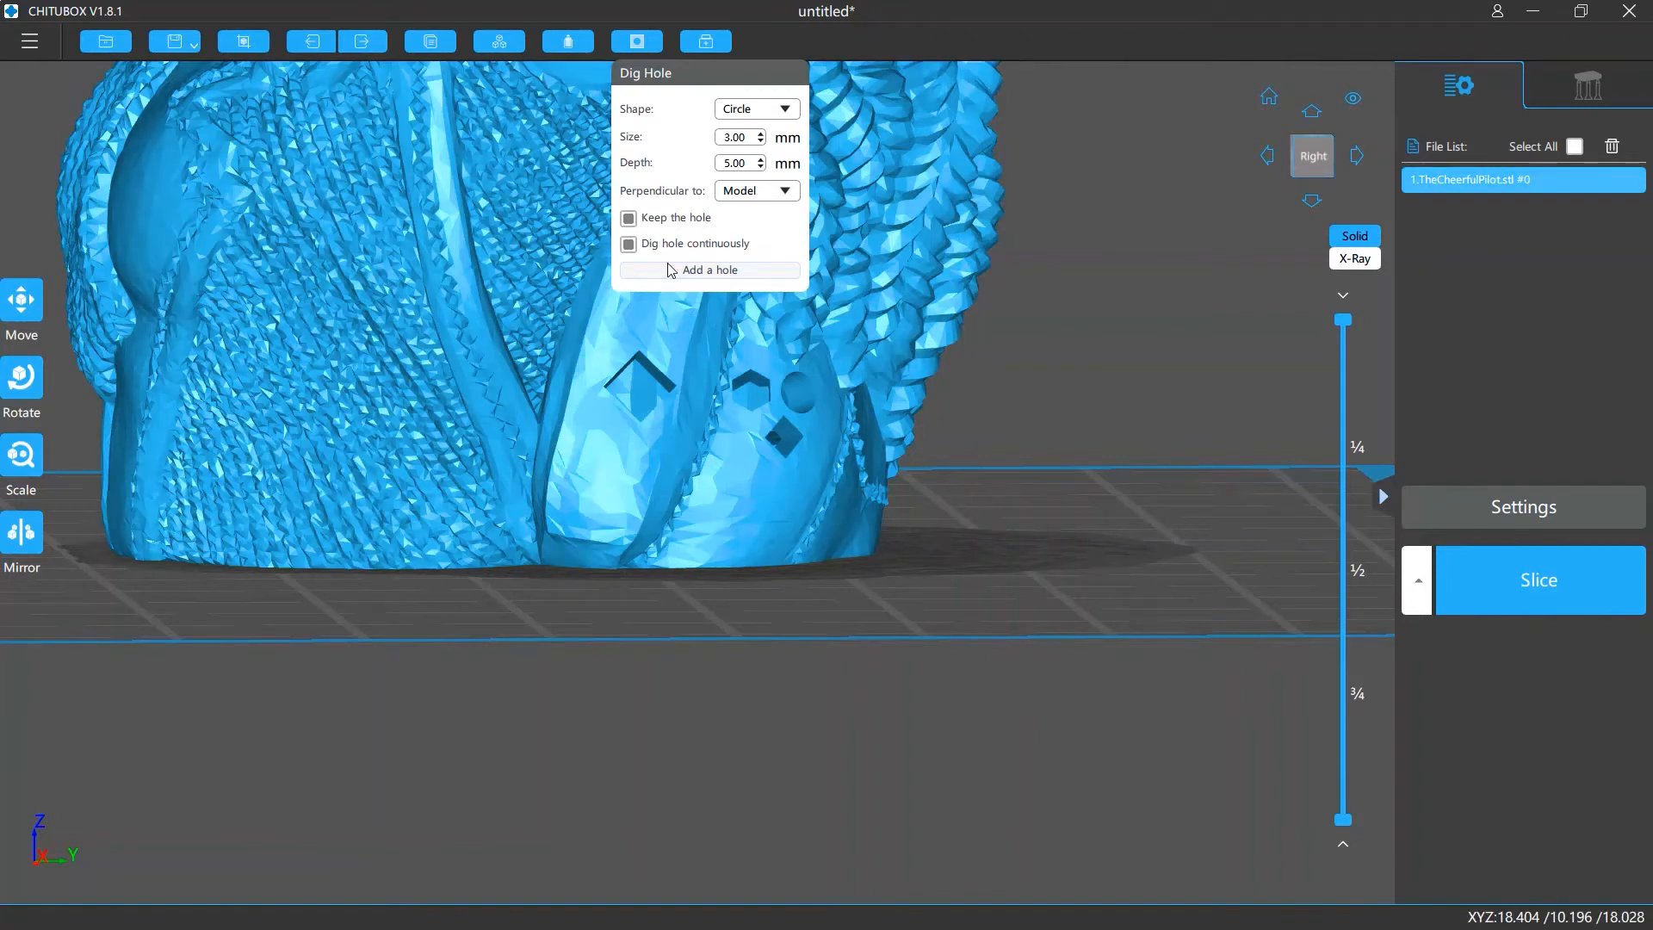
# Step: Start adding a hole, then clear the earlier holes from the front panel
pyautogui.click(709, 268)
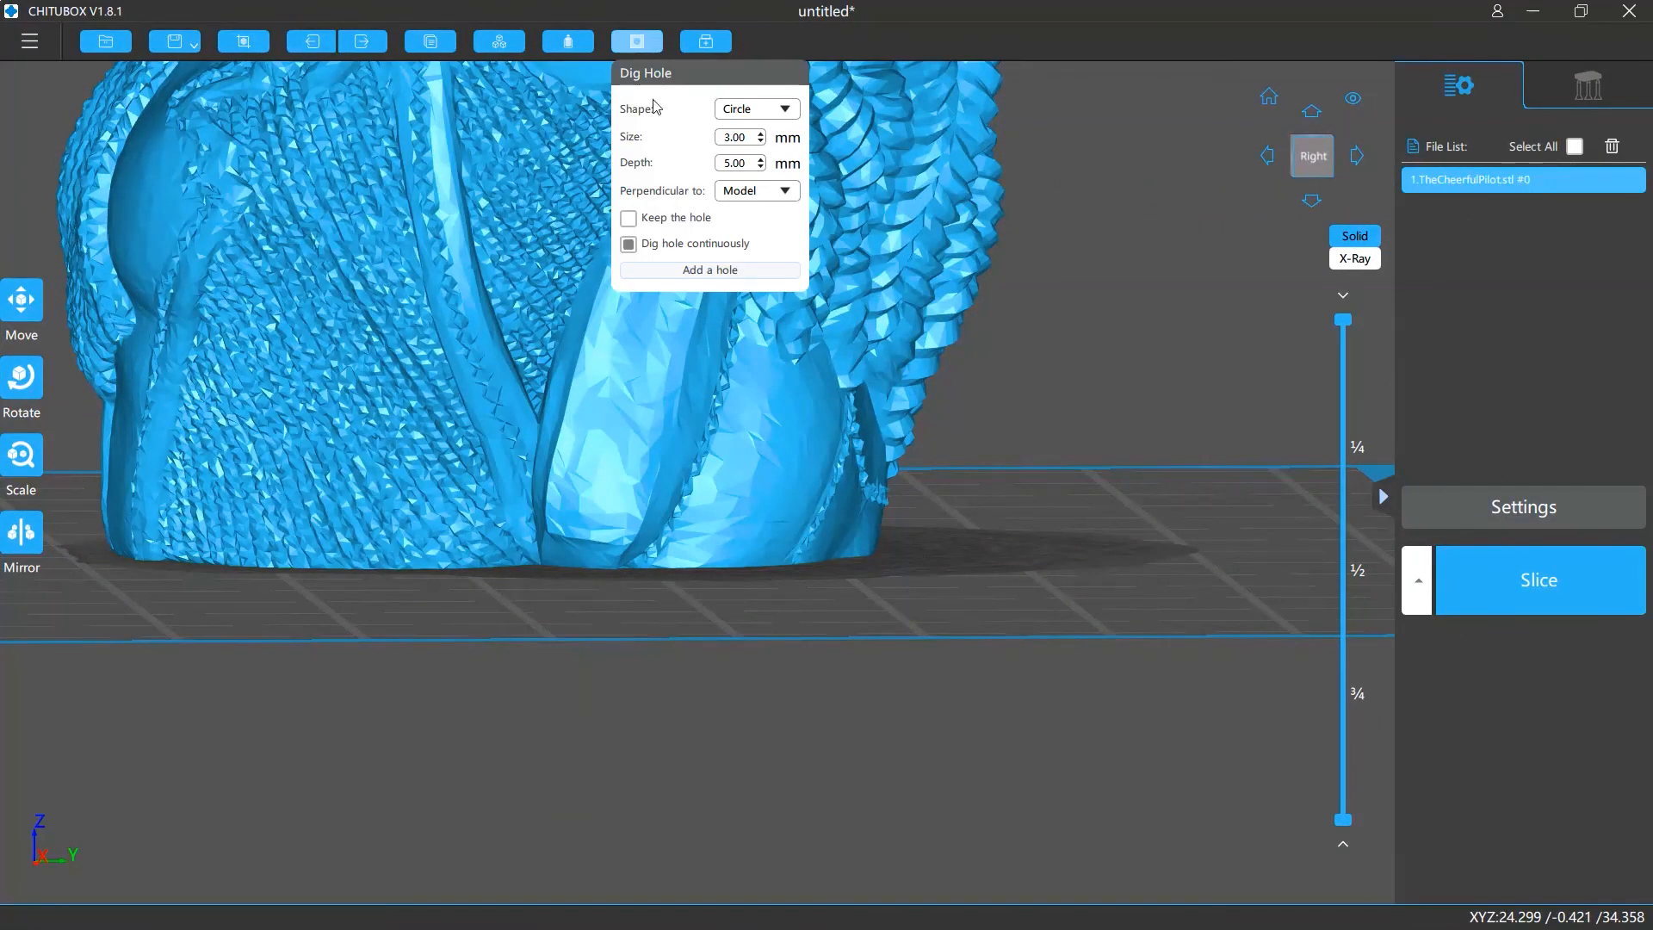
# Step: Enable continuous digging, add circular holes to the front panel, then disable continuous digging
pyautogui.click(629, 244)
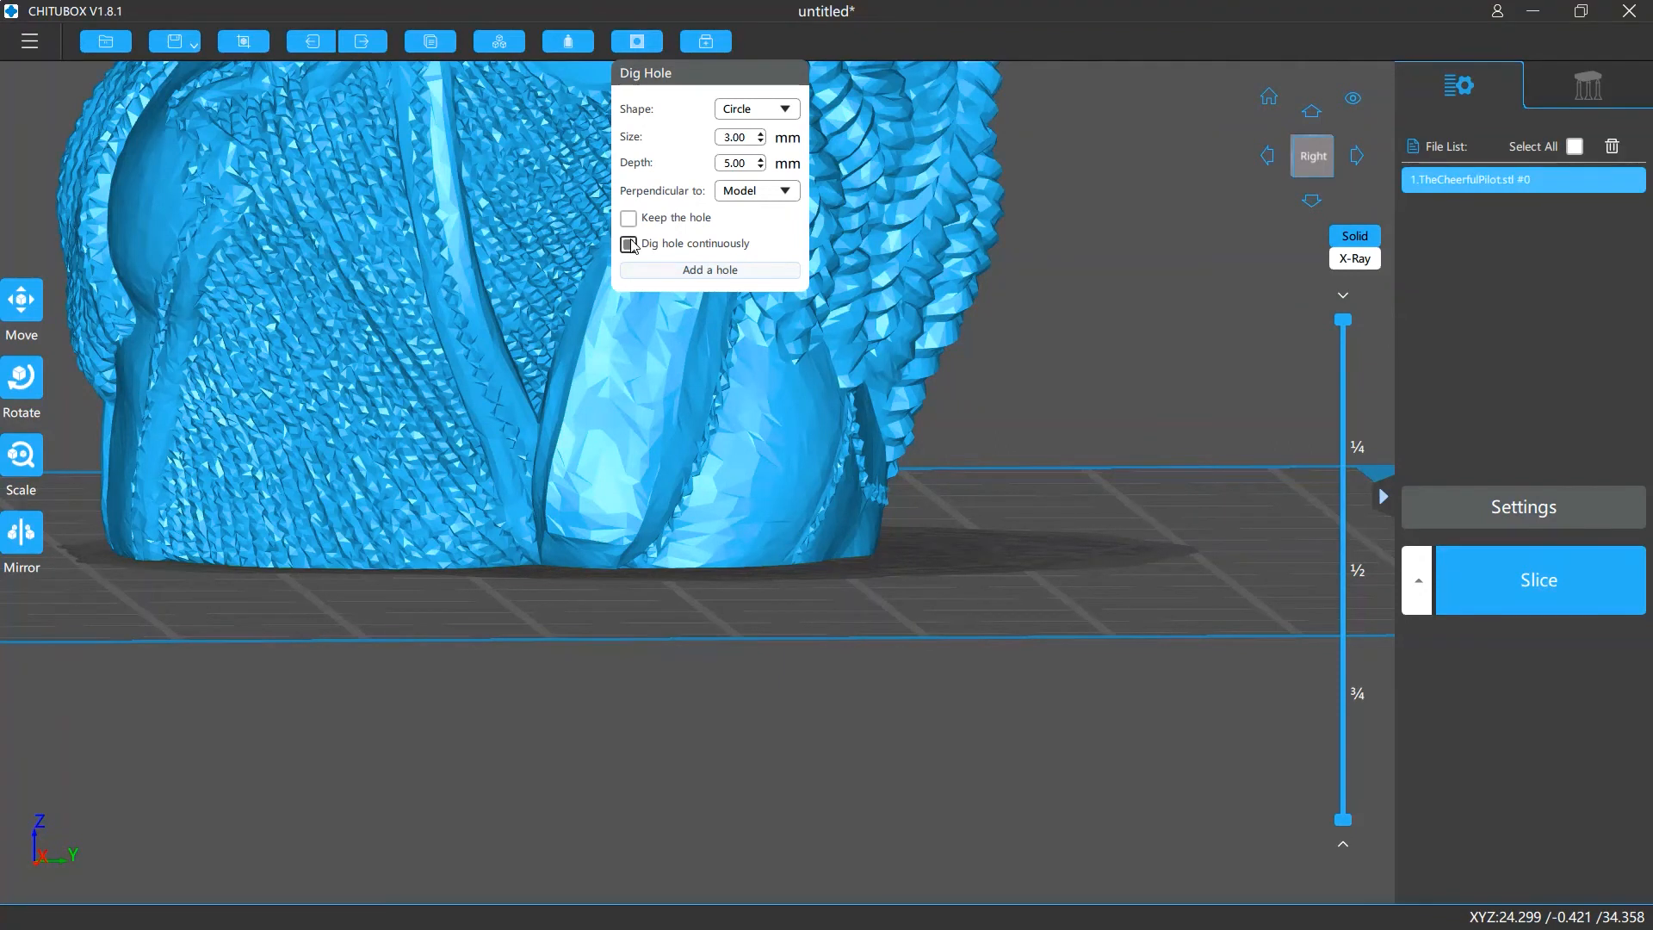
pyautogui.click(606, 427)
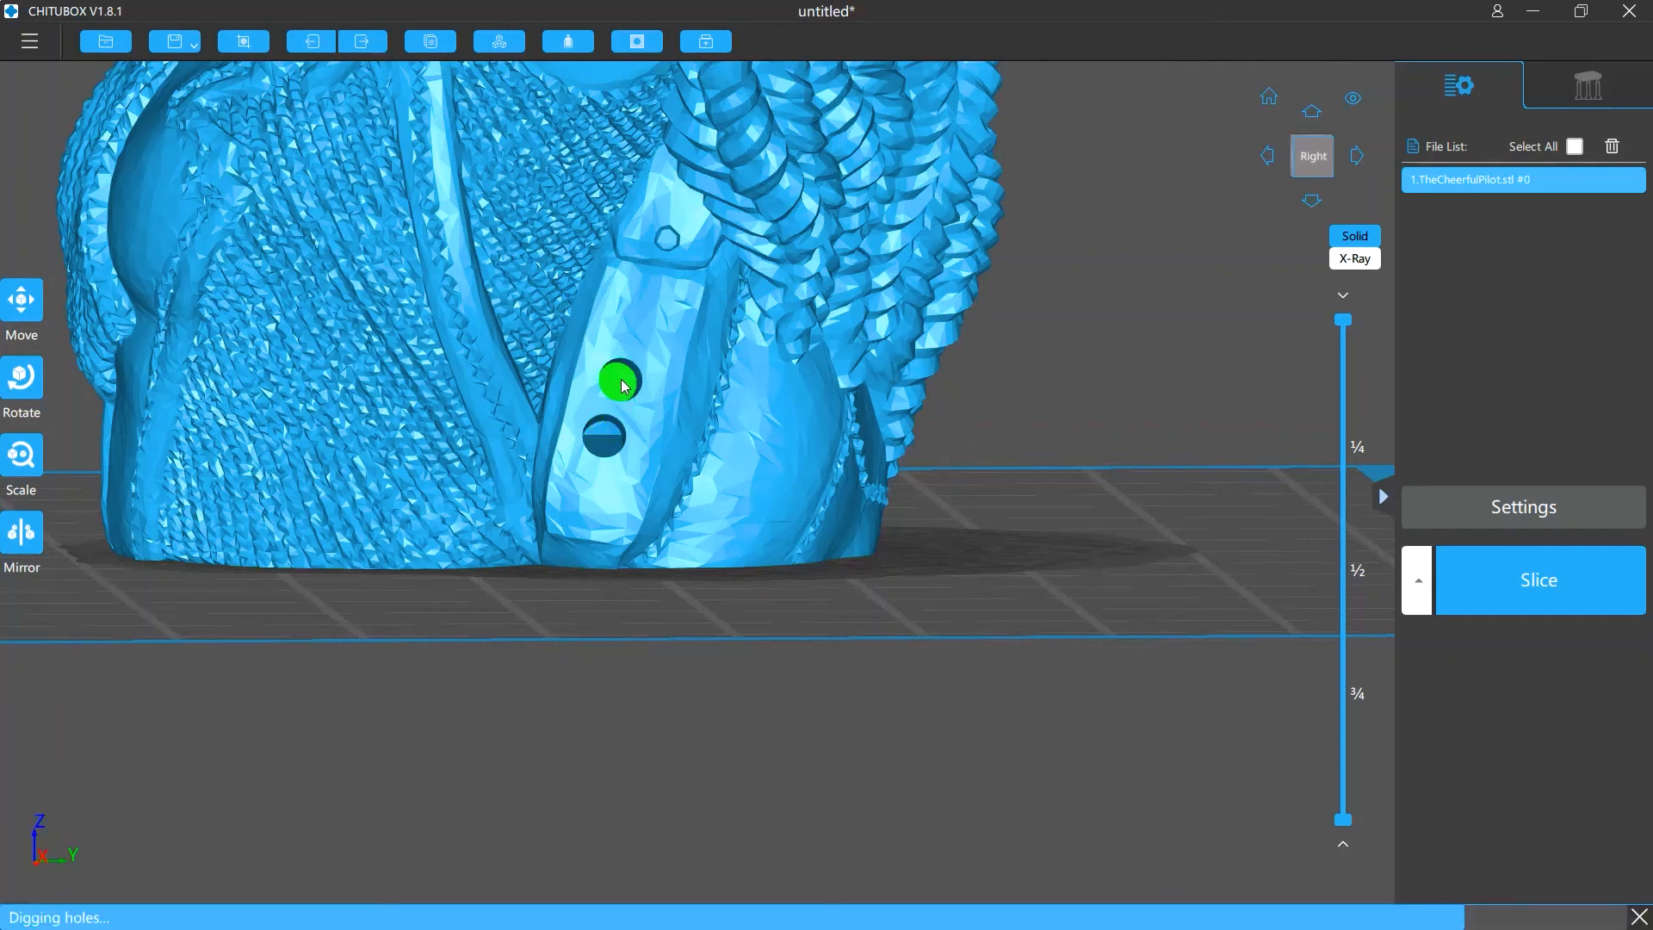
pyautogui.click(620, 381)
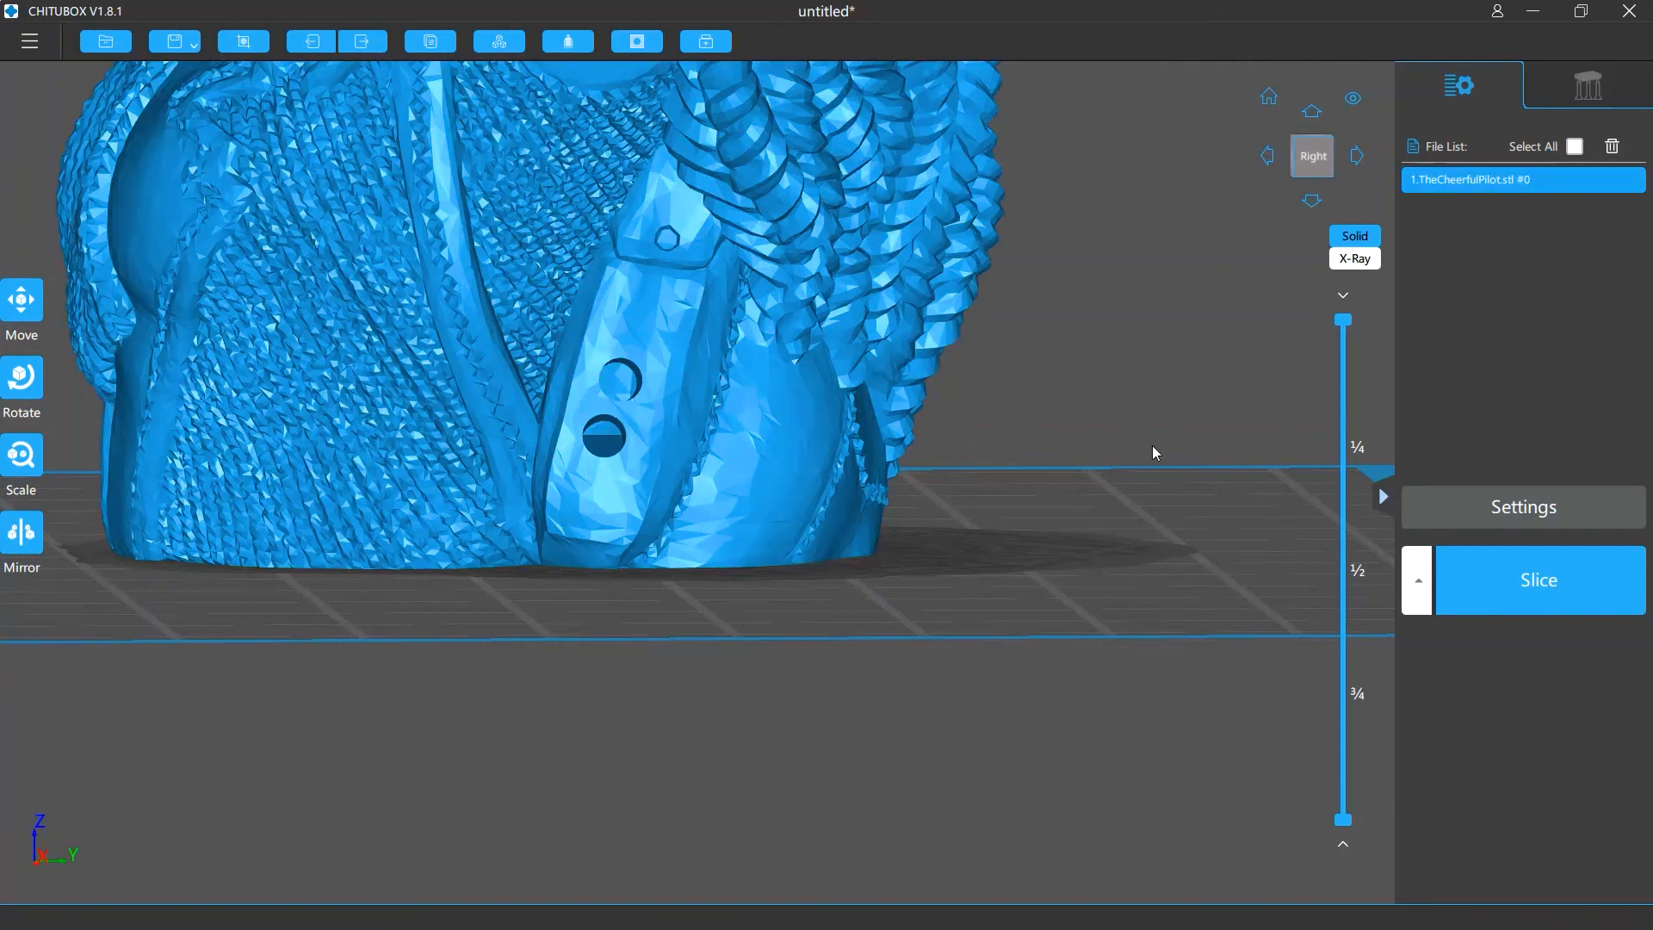
pyautogui.click(634, 41)
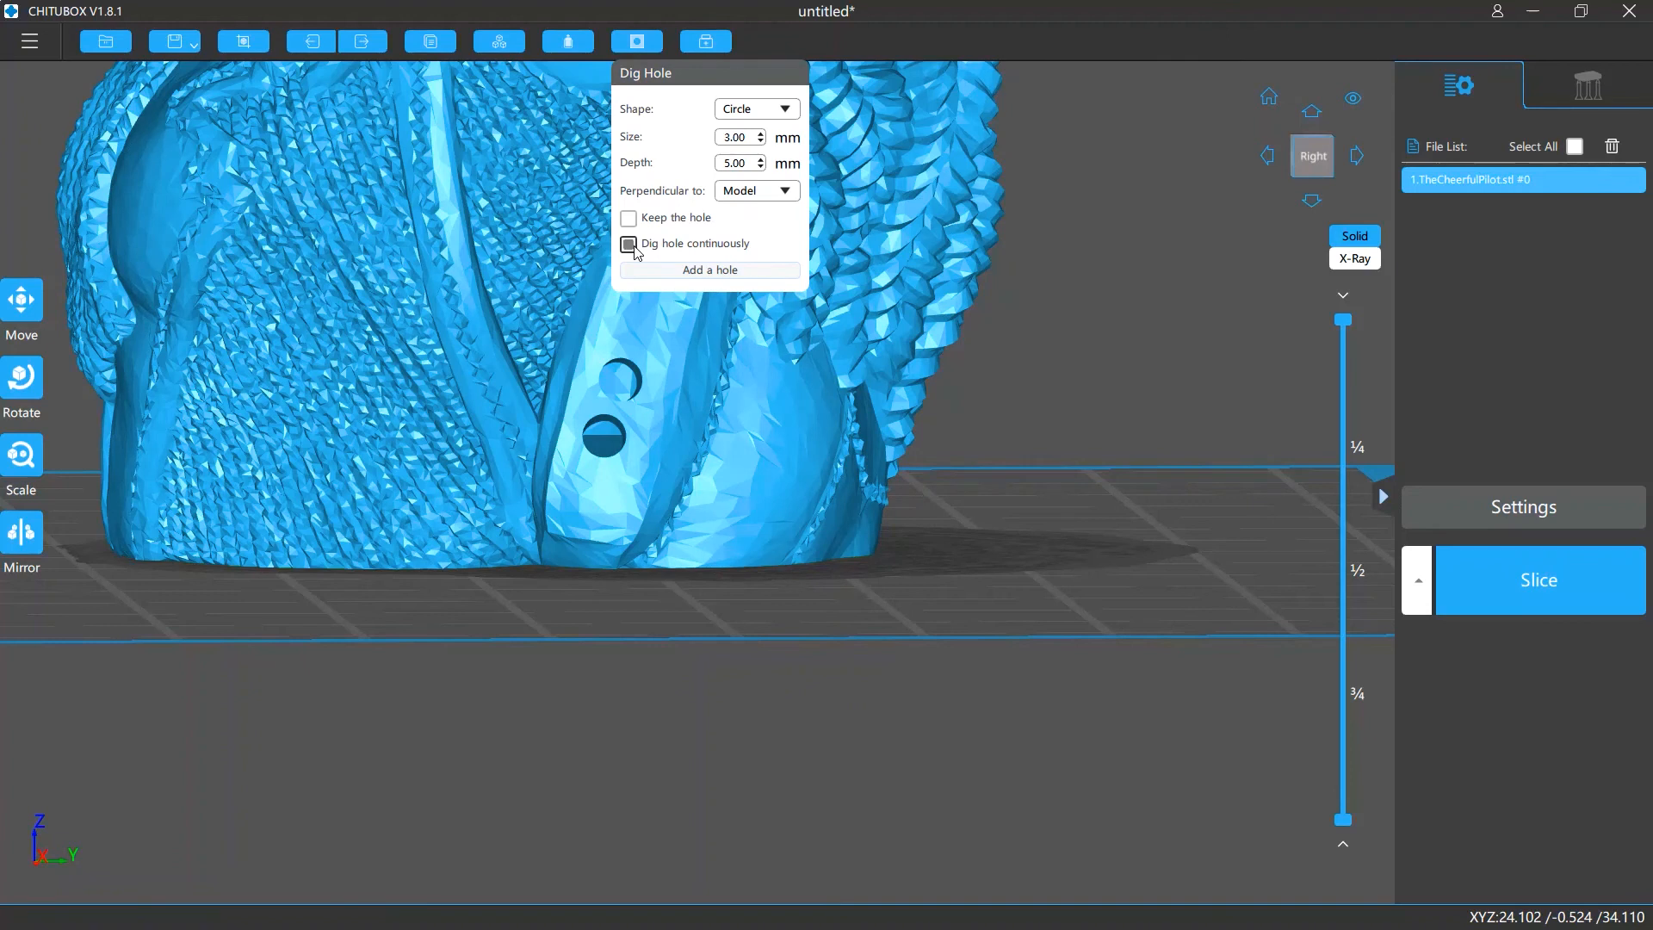
pyautogui.click(766, 437)
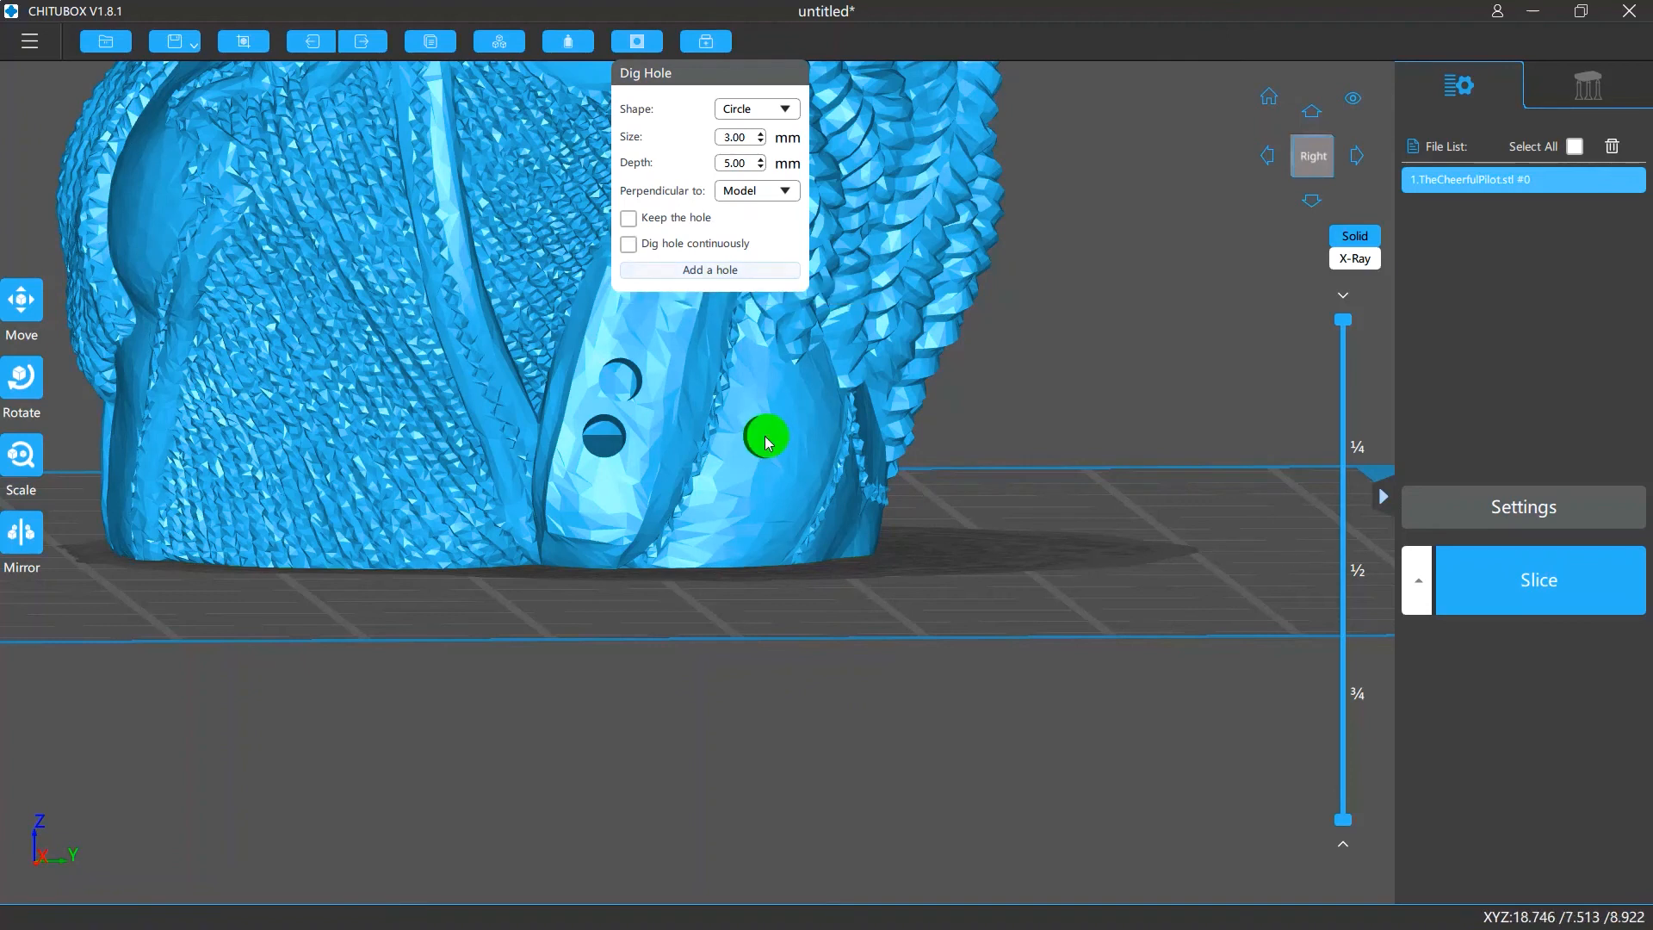